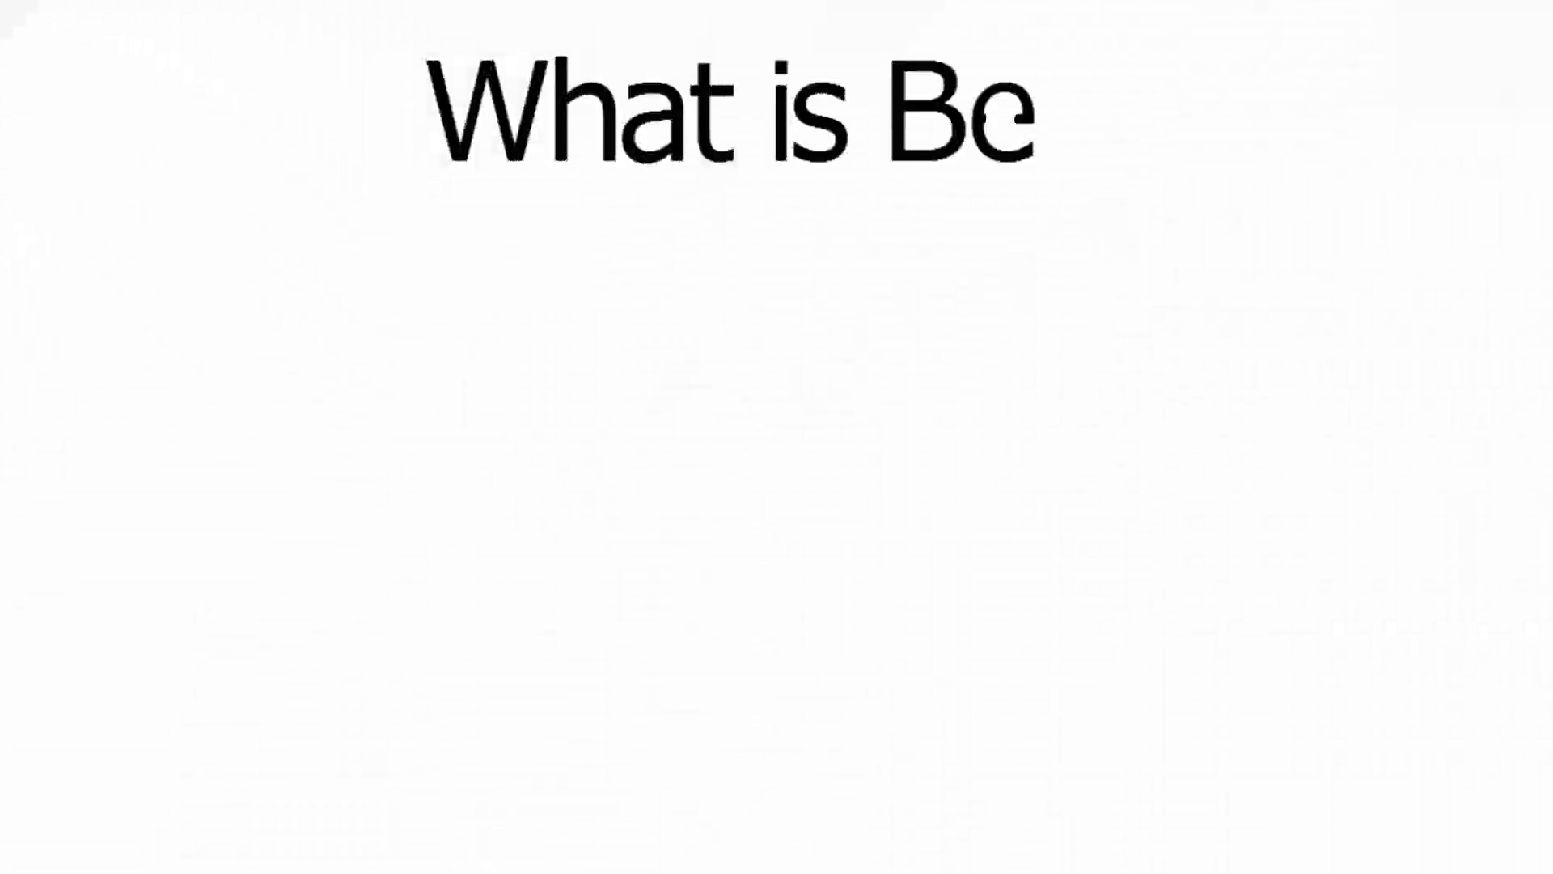
type("ta")
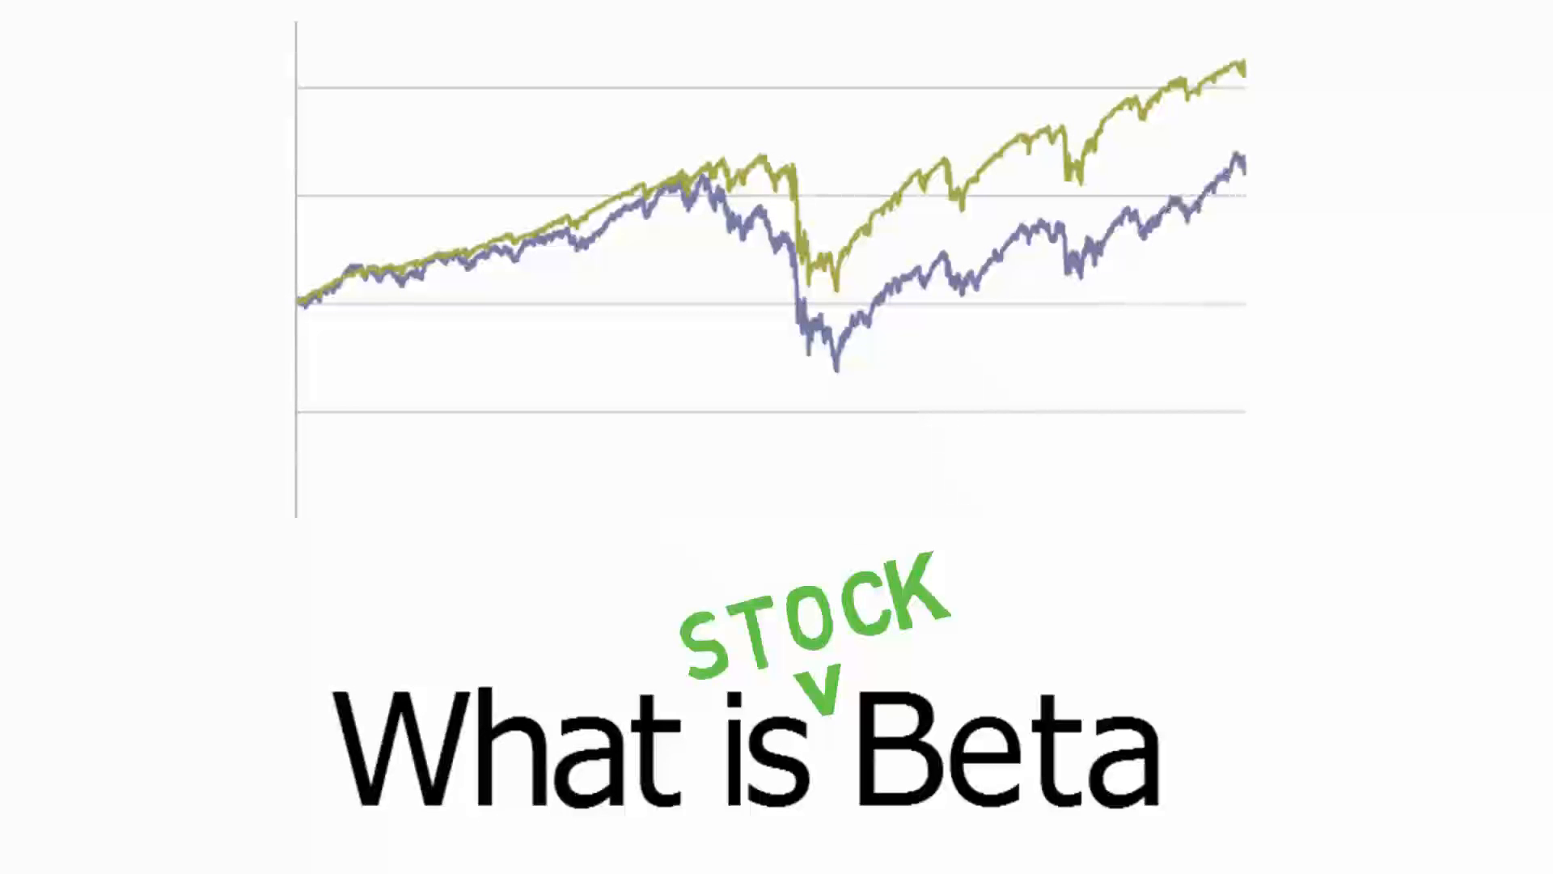
type("How a stock re")
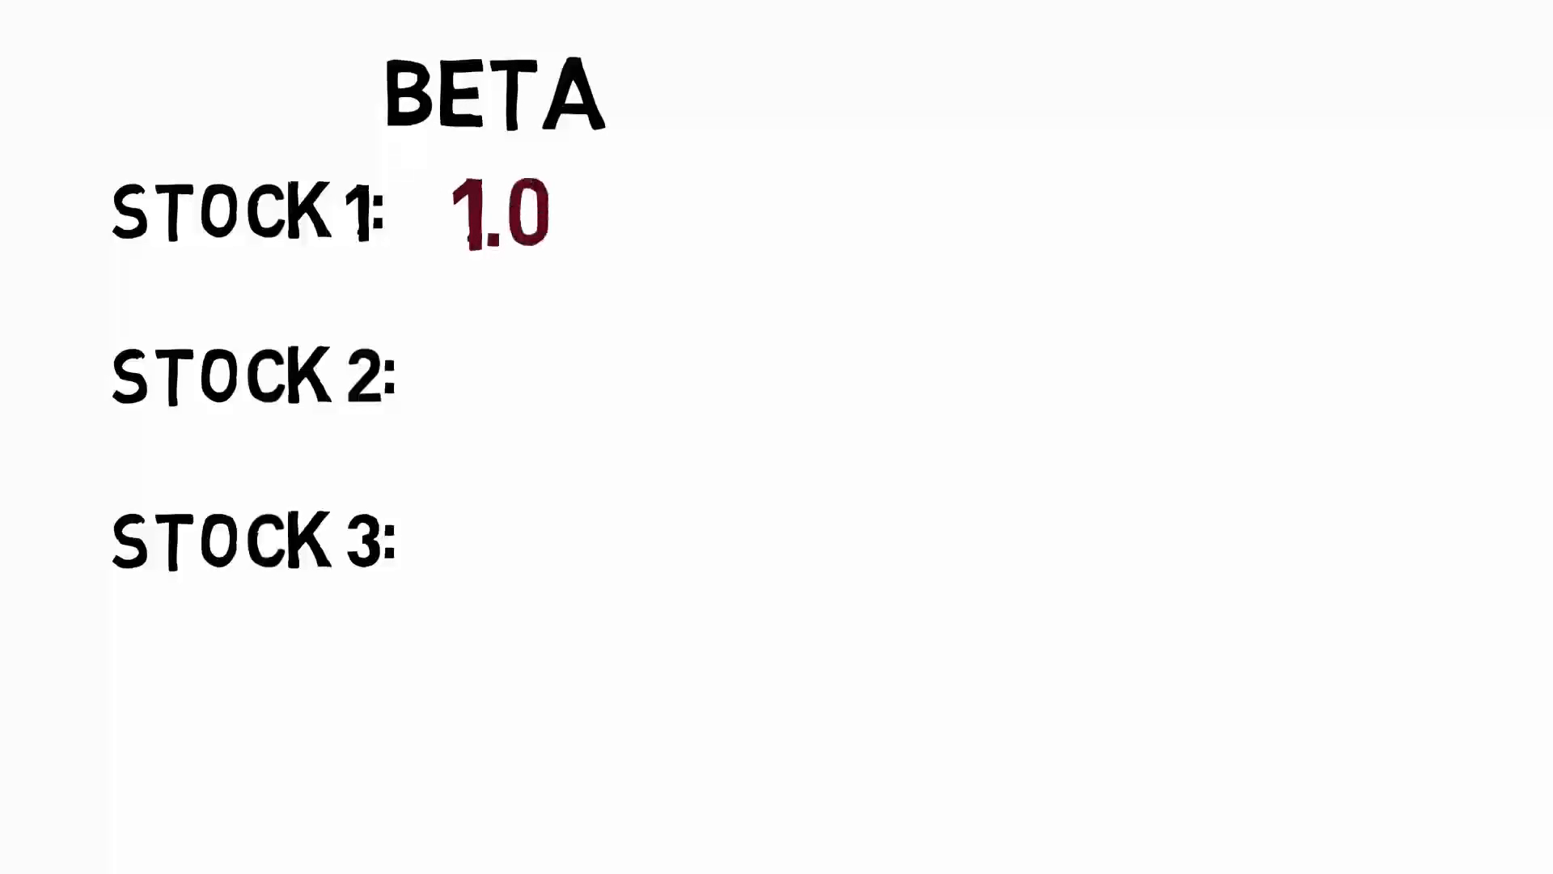
type("0.")
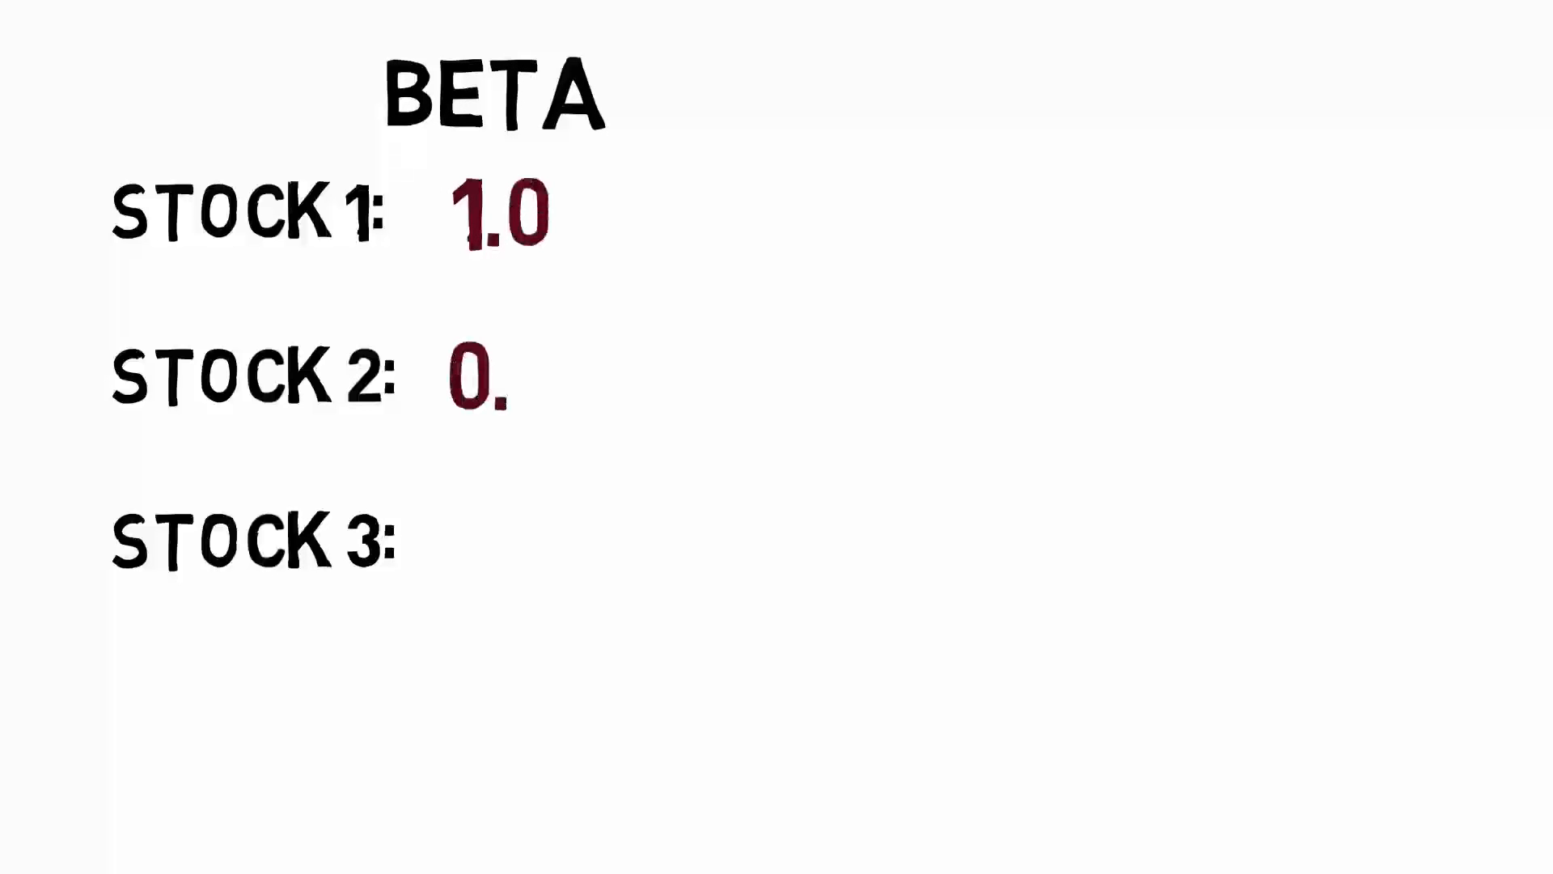
type("5")
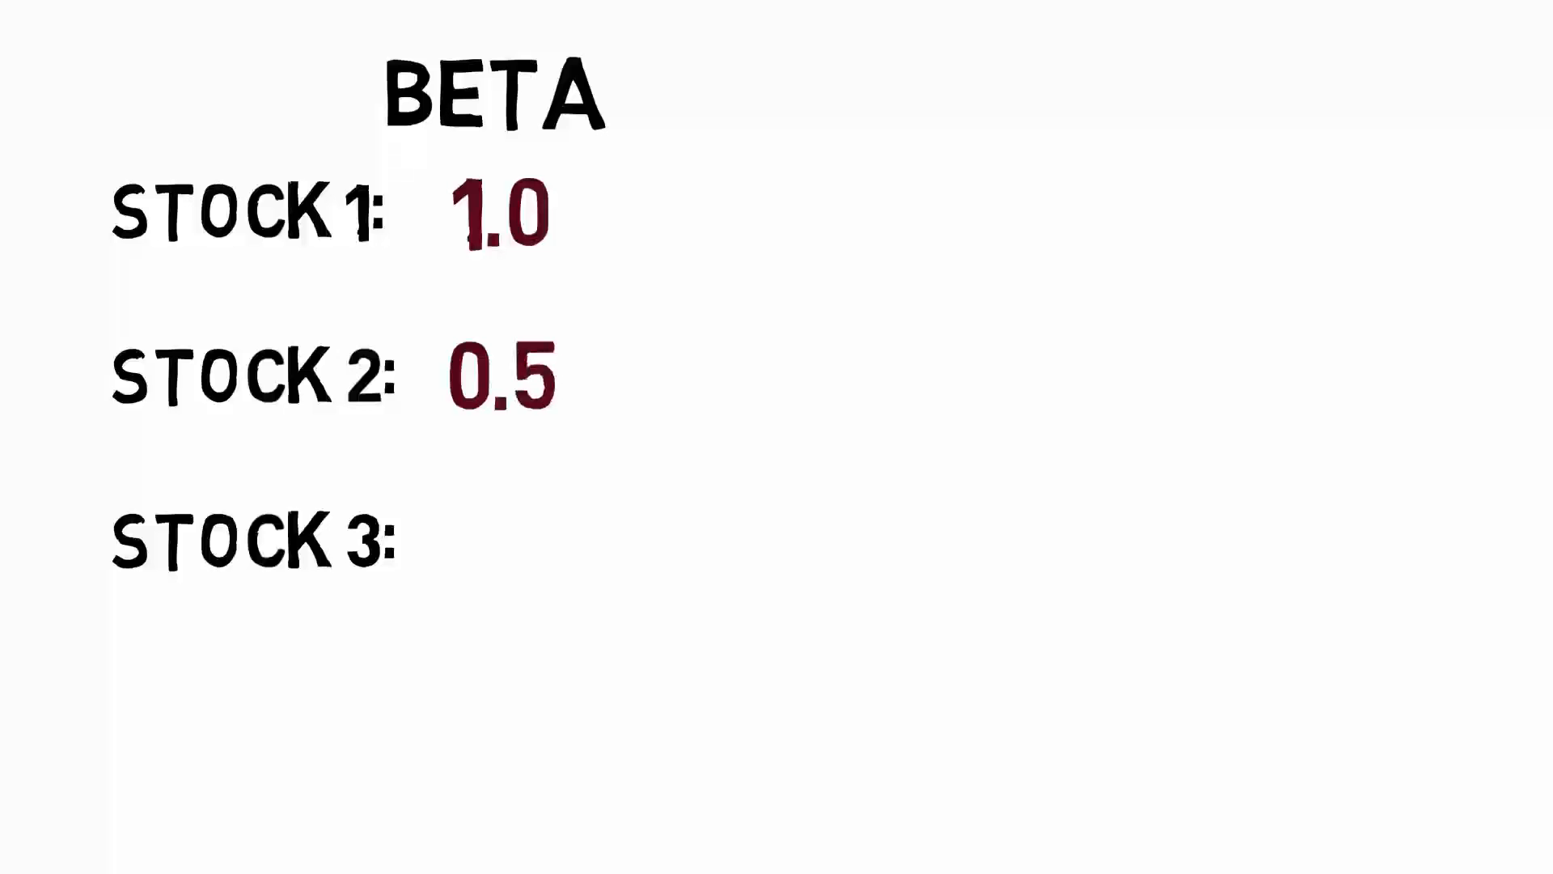
type("1.5")
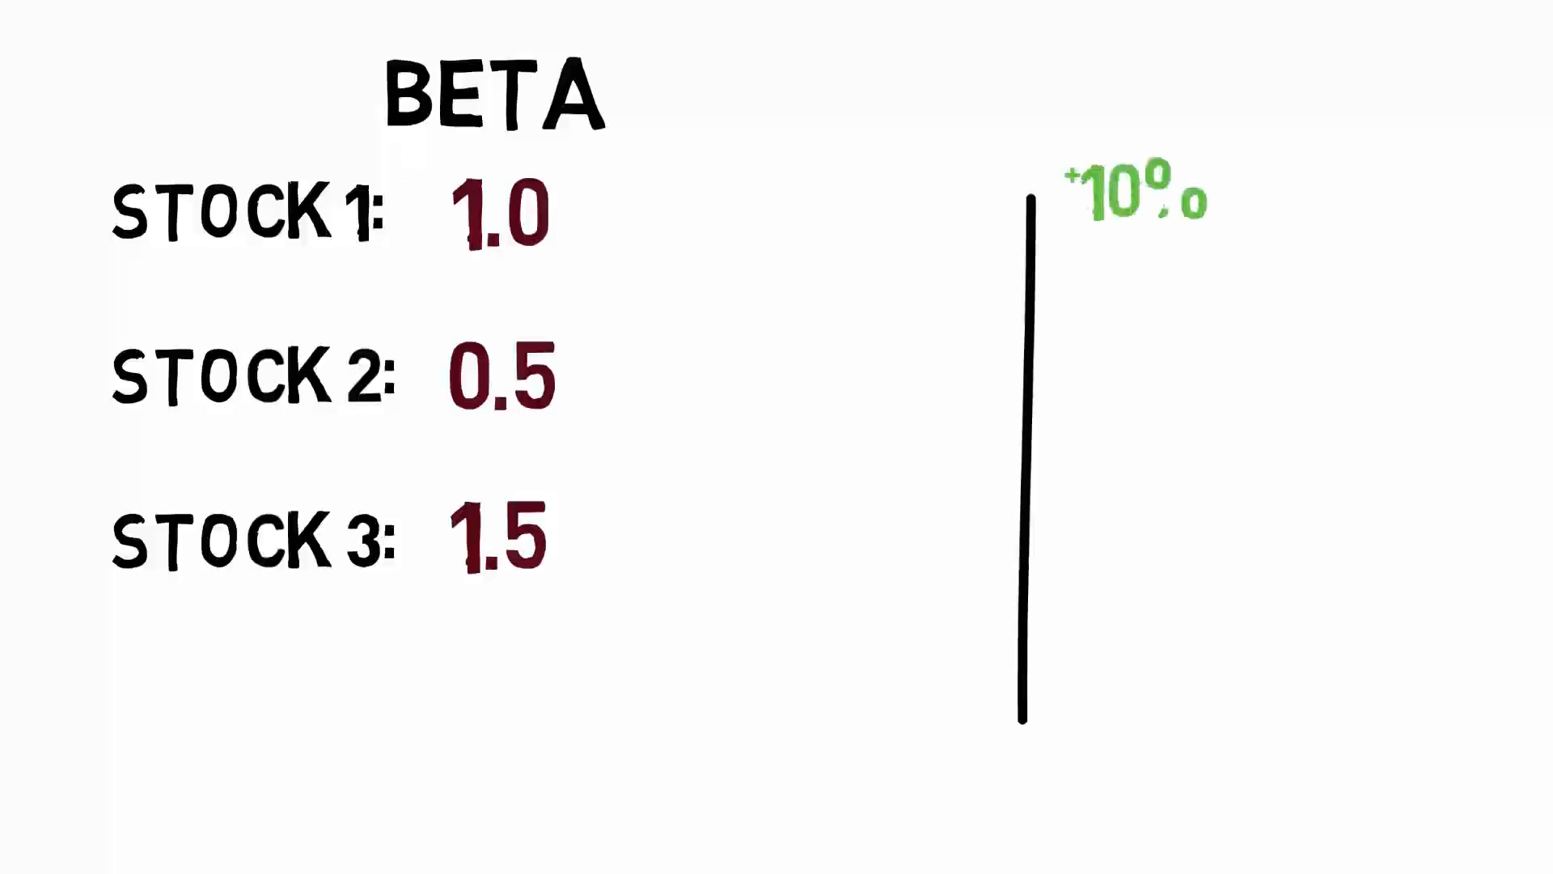
left_click_drag(723, 200, 940, 195)
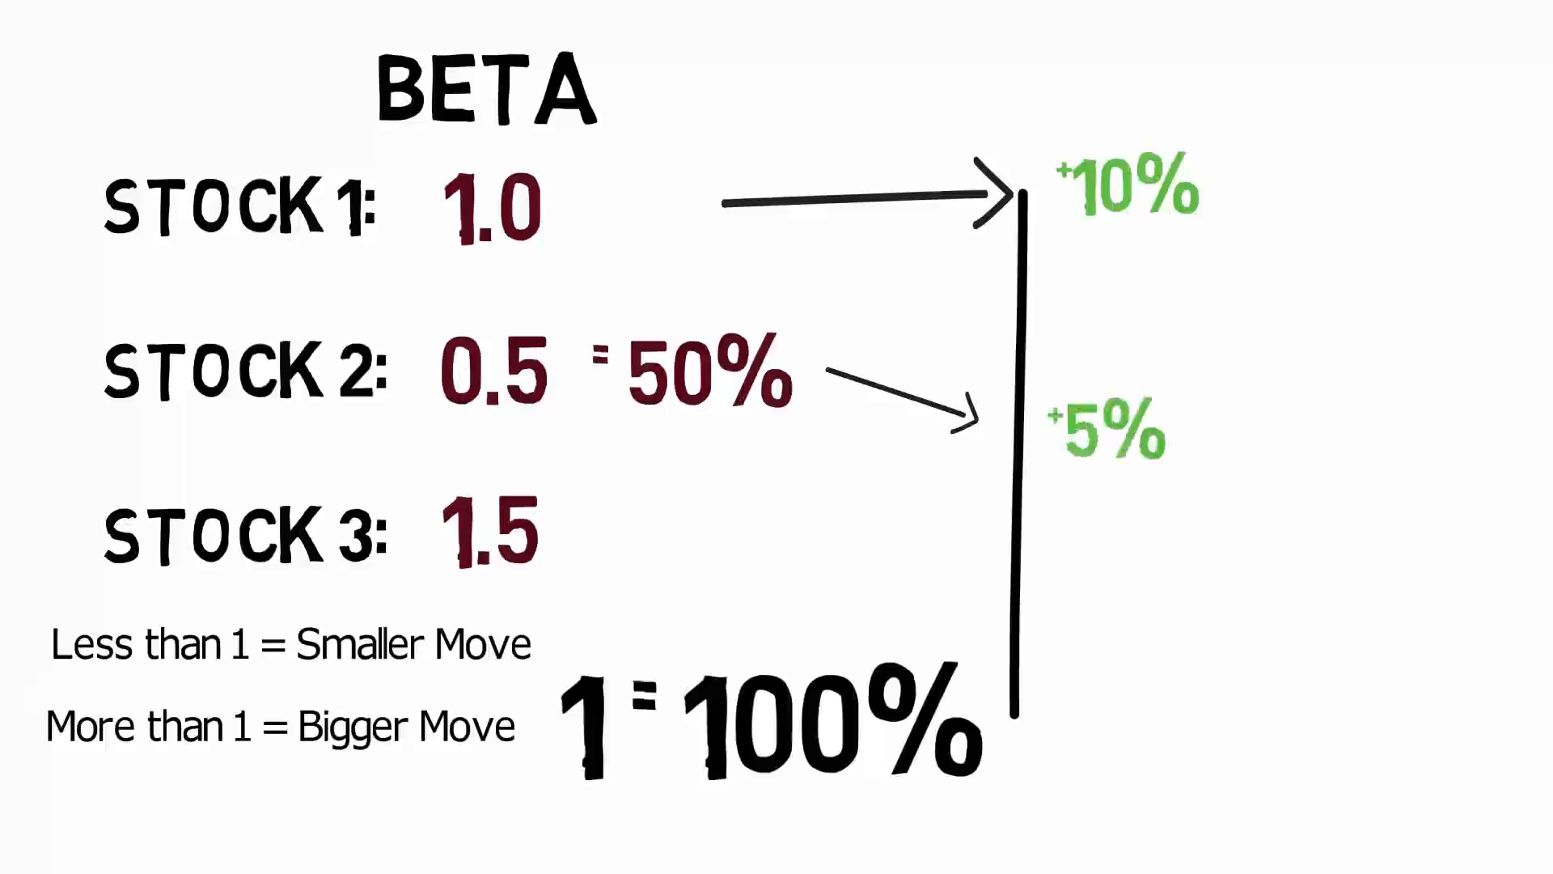
left_click_drag(595, 505, 1069, 94)
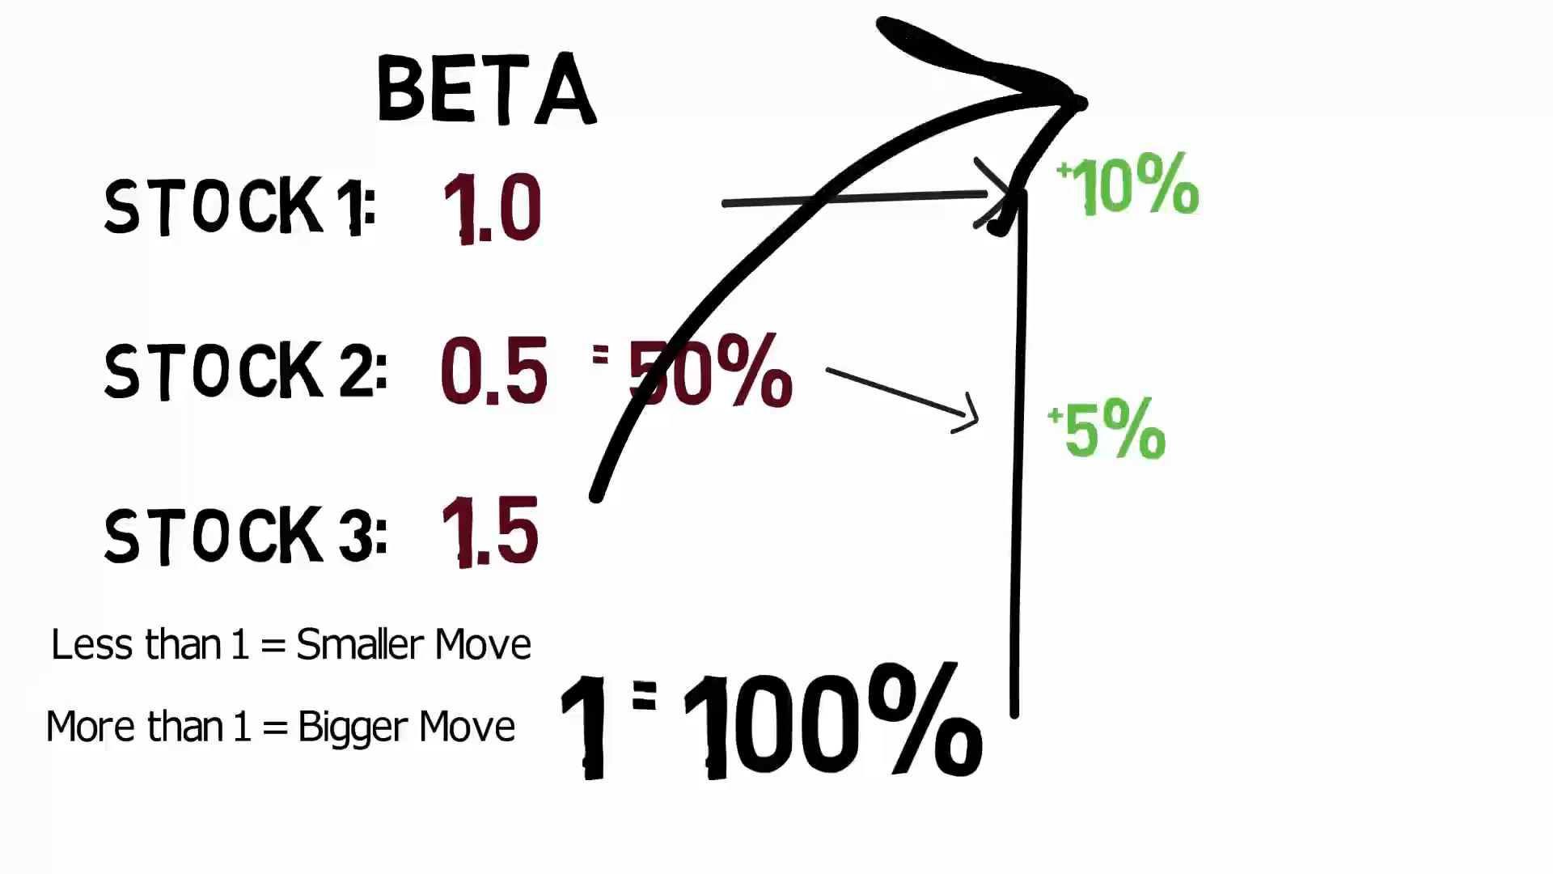